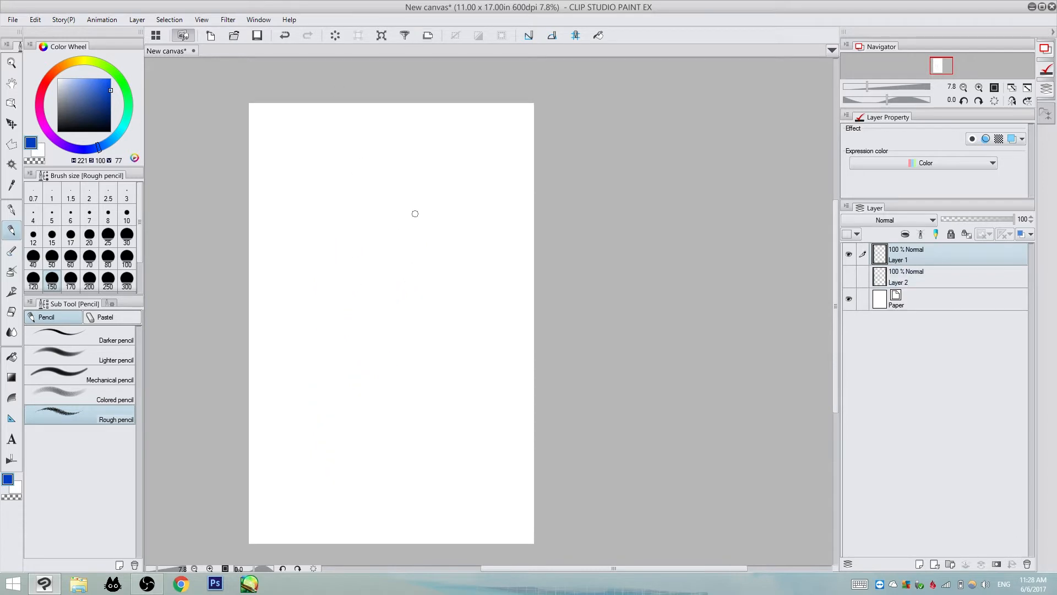
# Stroke the first blue rough-pencil lines of the figure on Layer 1
pyautogui.moveTo(368, 183); pyautogui.dragTo(381, 249)
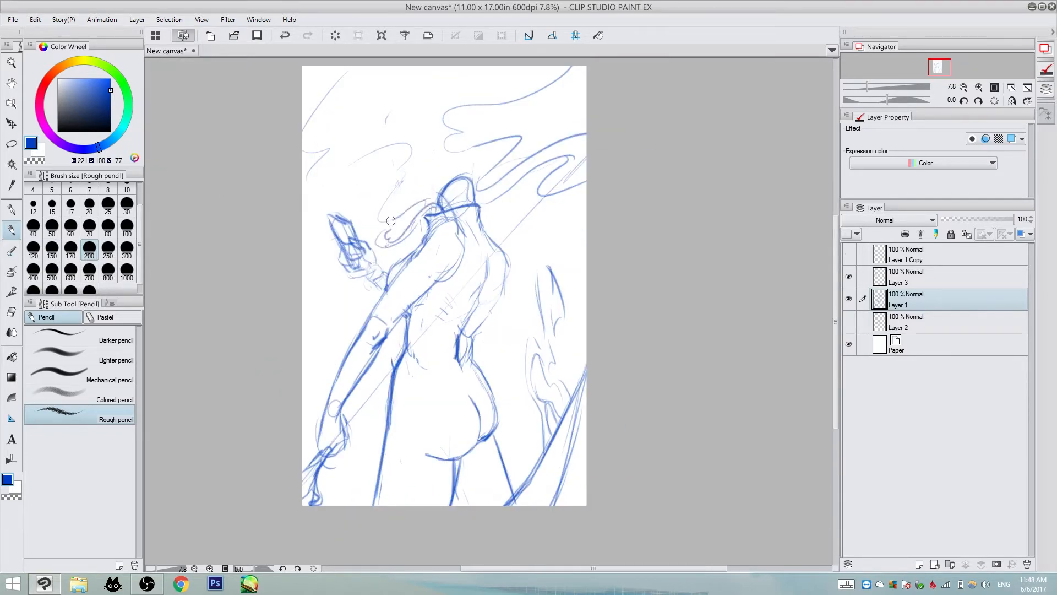
# Scroll the canvas down while sketching the pose, phone, staff and smoke curls
pyautogui.scroll(-3)
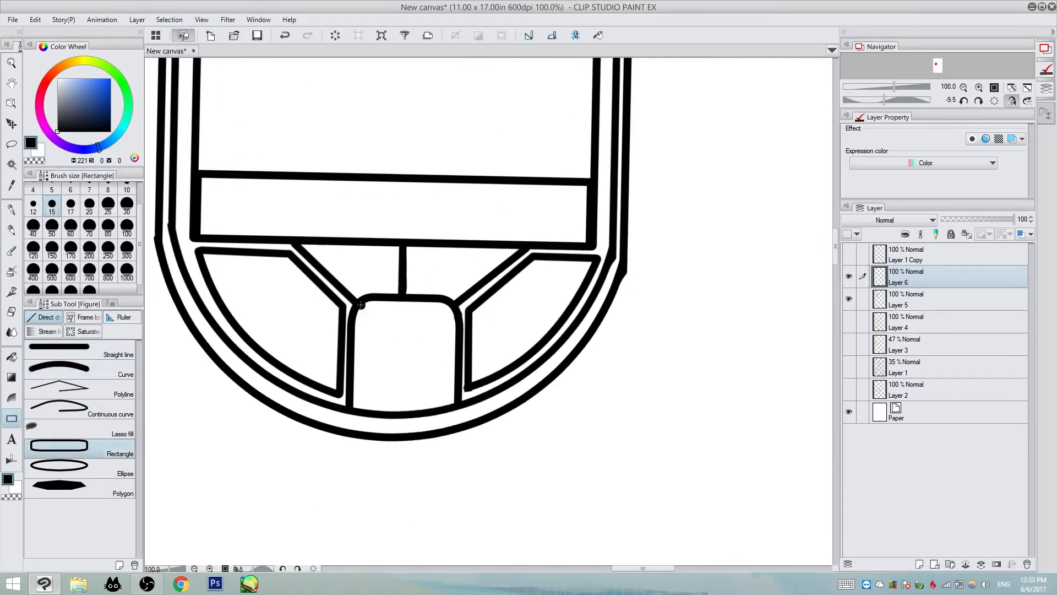
# Pick the Figure tool to ink the phone's rounded body, screen and buttons in black
pyautogui.click(59, 350)
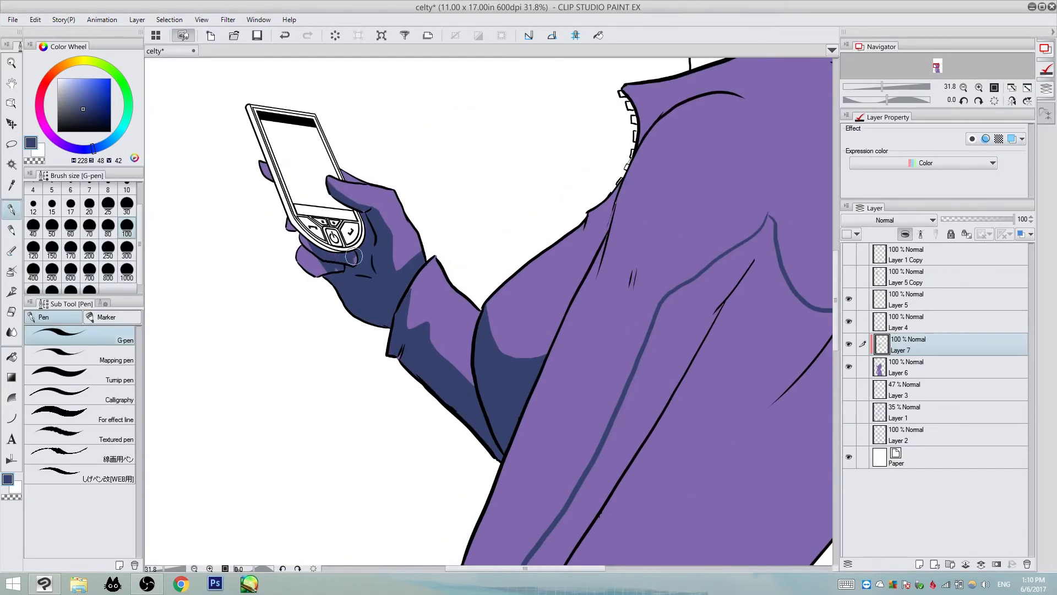
# Scroll the layer panel to reach Layer 7's Linear burn blend and 59% opacity settings
pyautogui.scroll(-3)
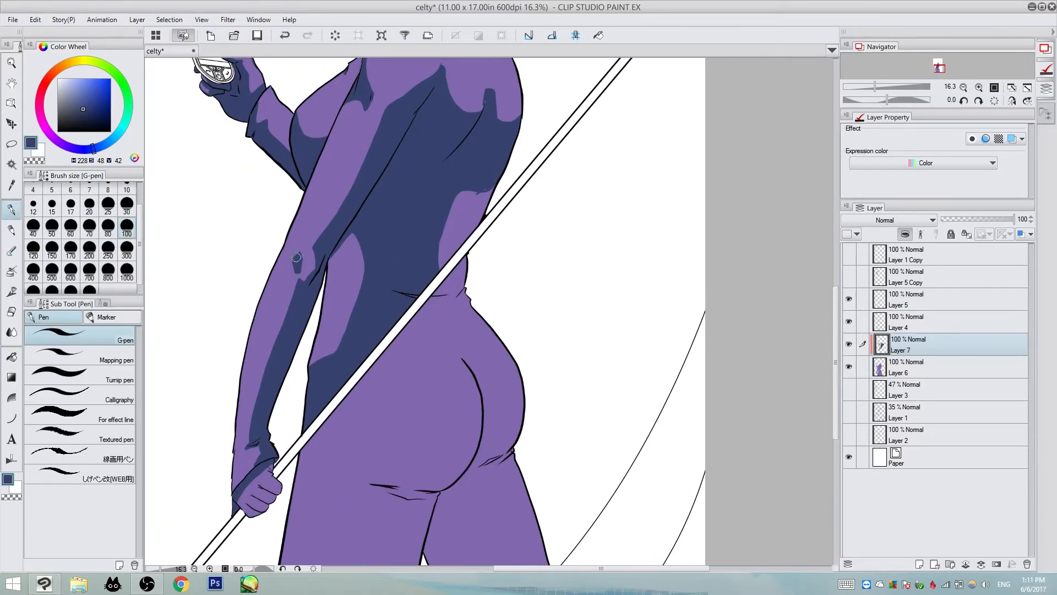
pyautogui.scroll(-3)
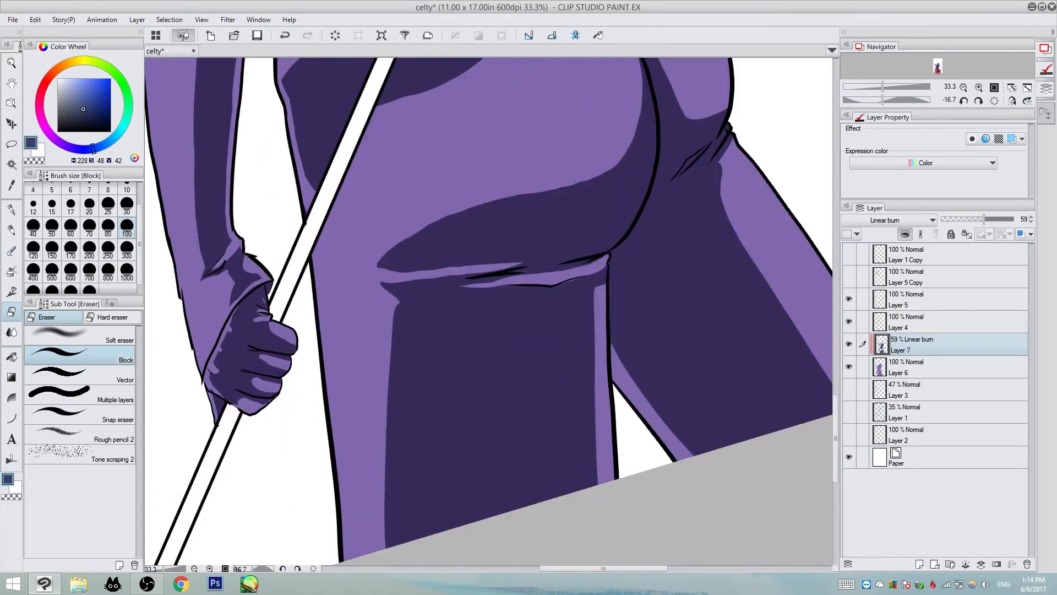
pyautogui.scroll(-3)
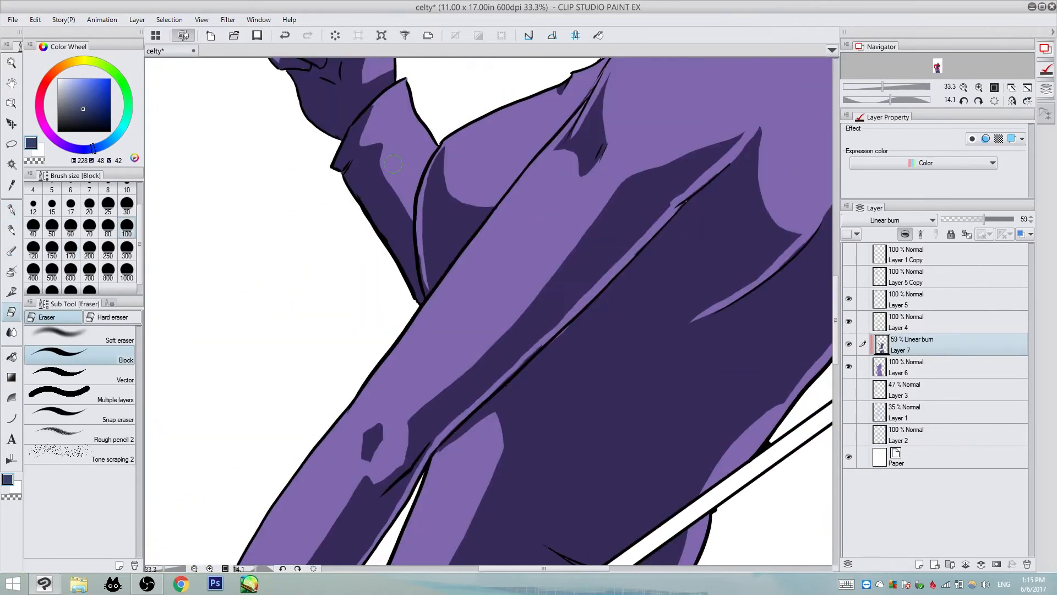
pyautogui.scroll(-3)
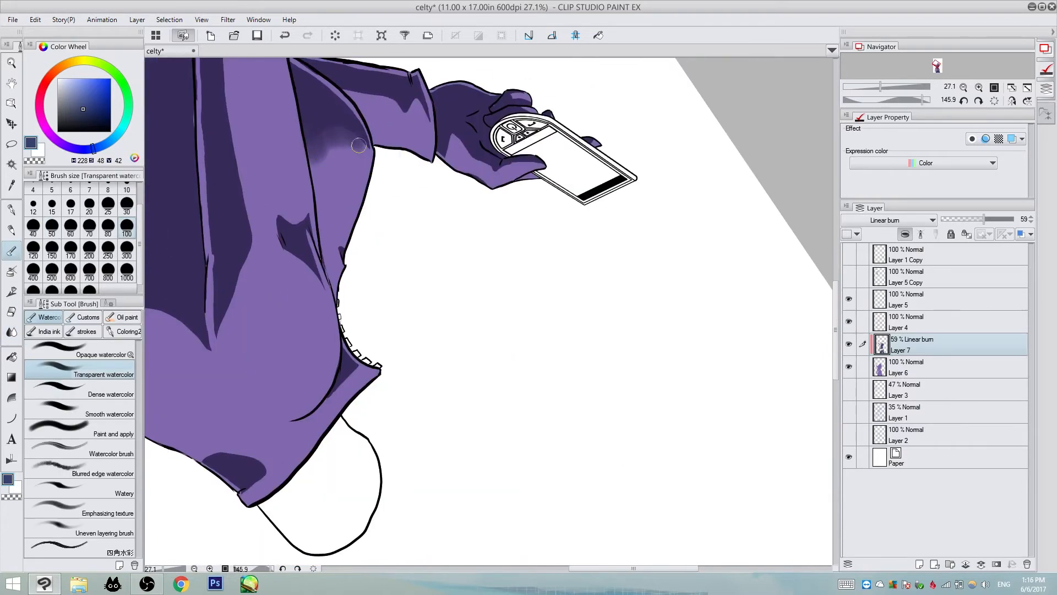
# Choose the Dense watercolor brush in white and paint glossy highlights on shoulders, back and arm
pyautogui.click(111, 414)
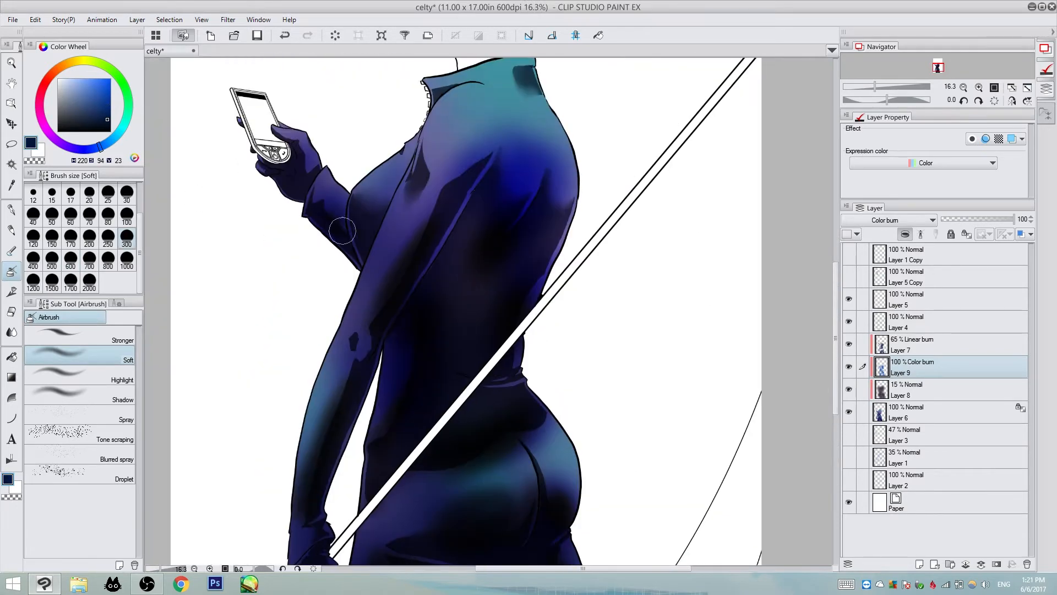
pyautogui.scroll(-3)
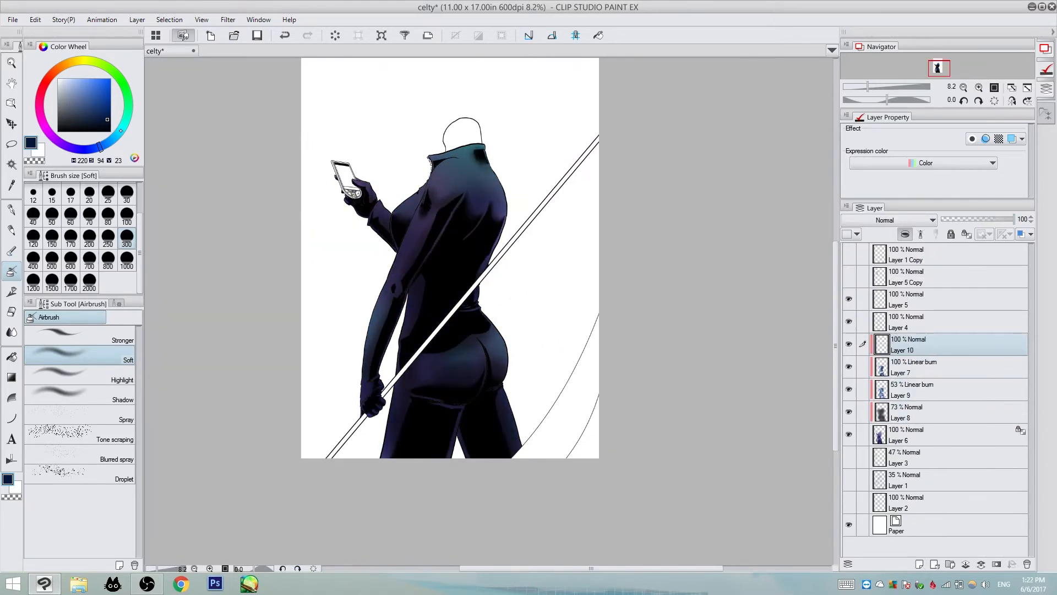
pyautogui.scroll(3)
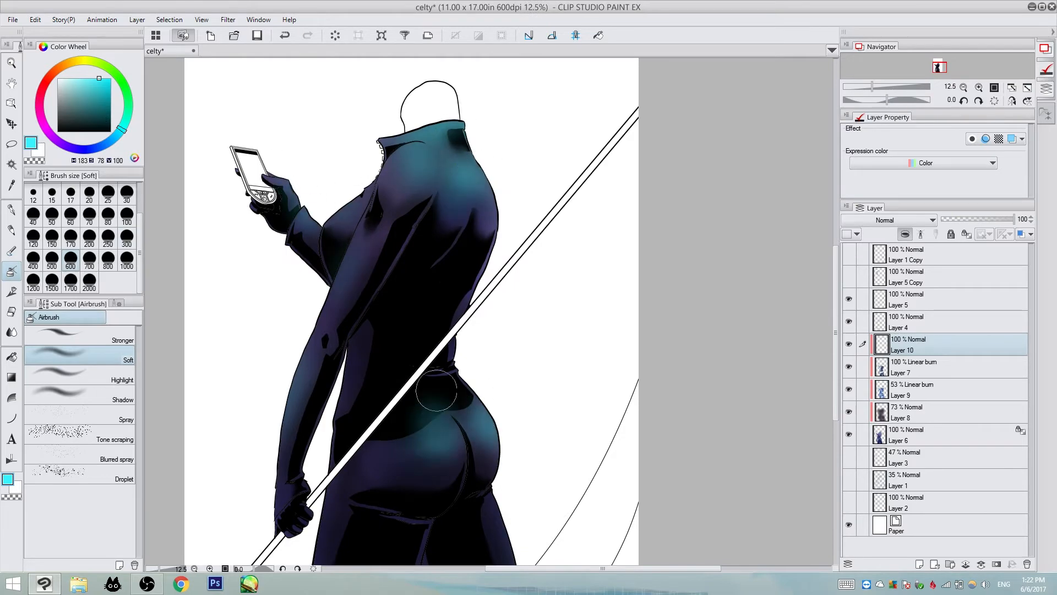
pyautogui.scroll(-3)
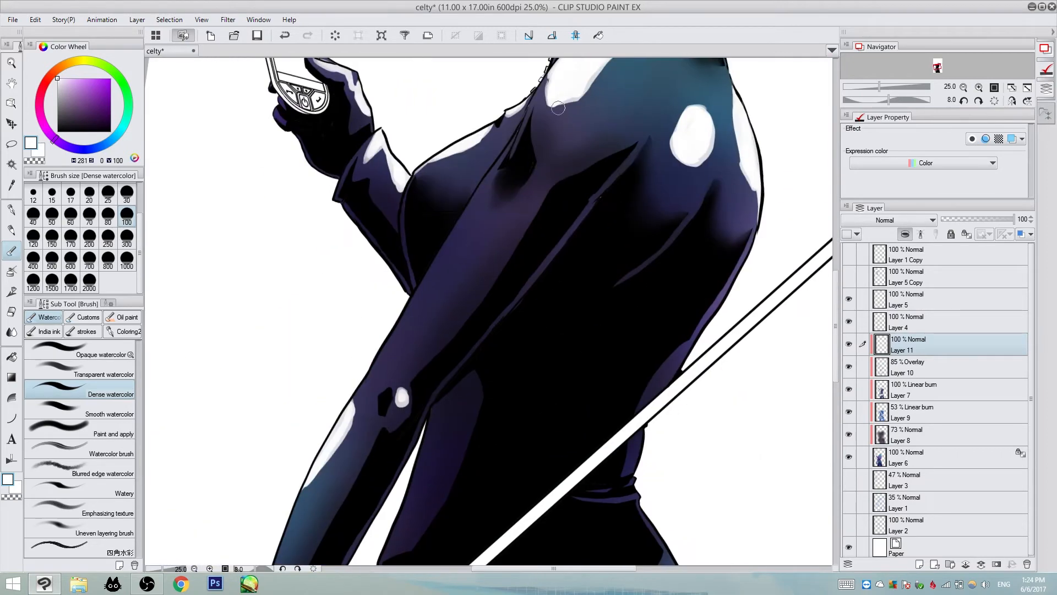
# Scroll the layers and pick the brush to fill the head shape with pale beige
pyautogui.scroll(-3)
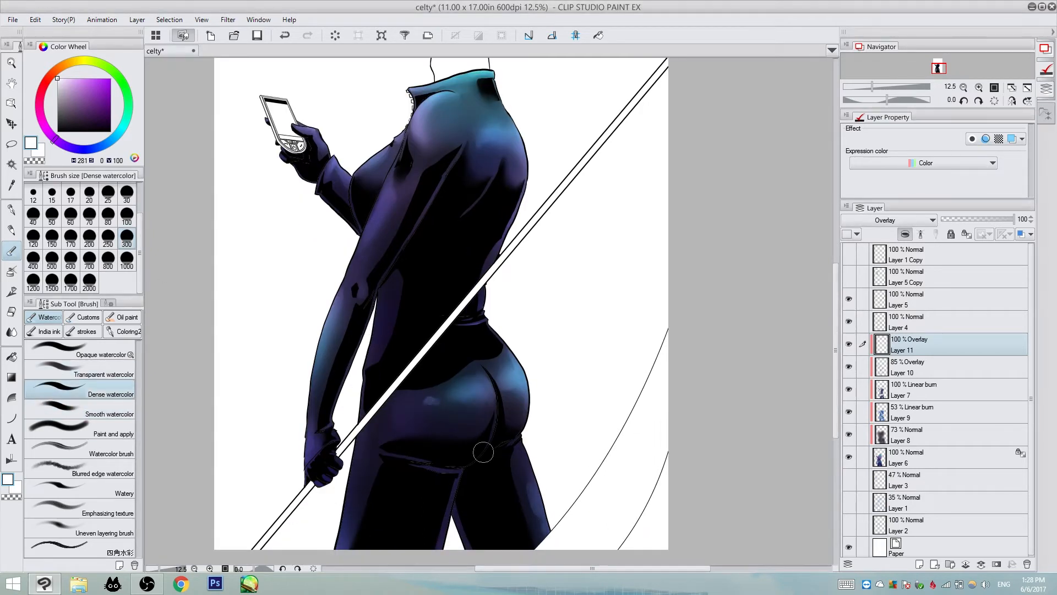
pyautogui.click(108, 375)
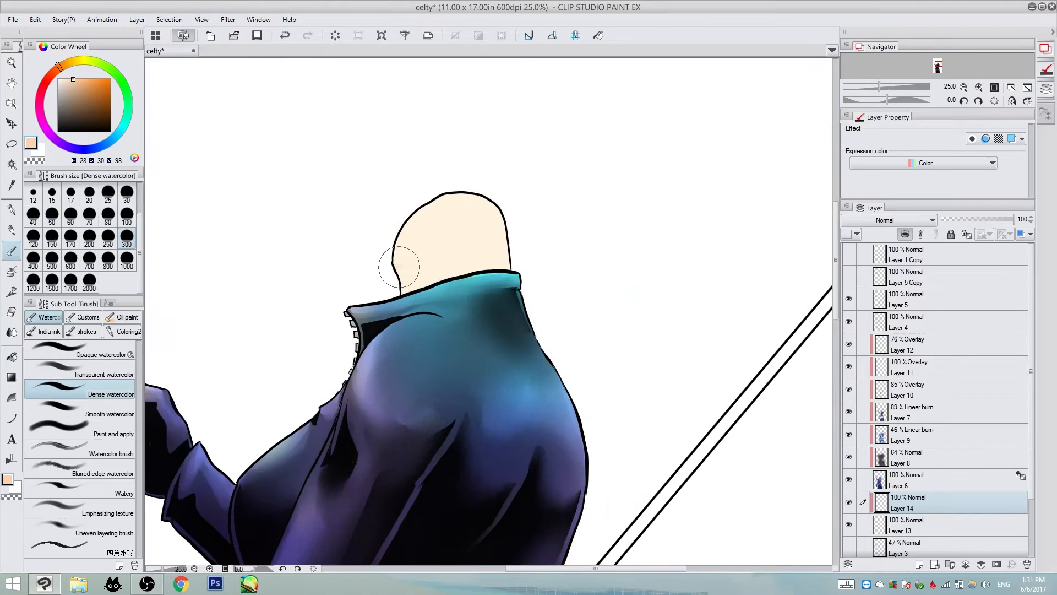
# Switch to a lighter Transparent watercolour brush to shade the head softly
pyautogui.click(110, 375)
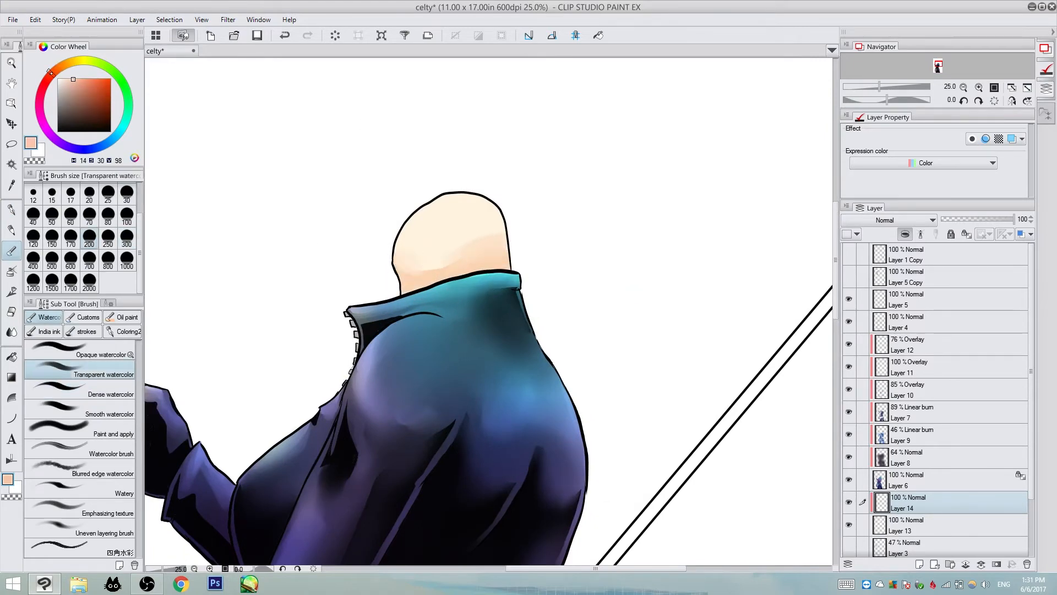
pyautogui.click(109, 414)
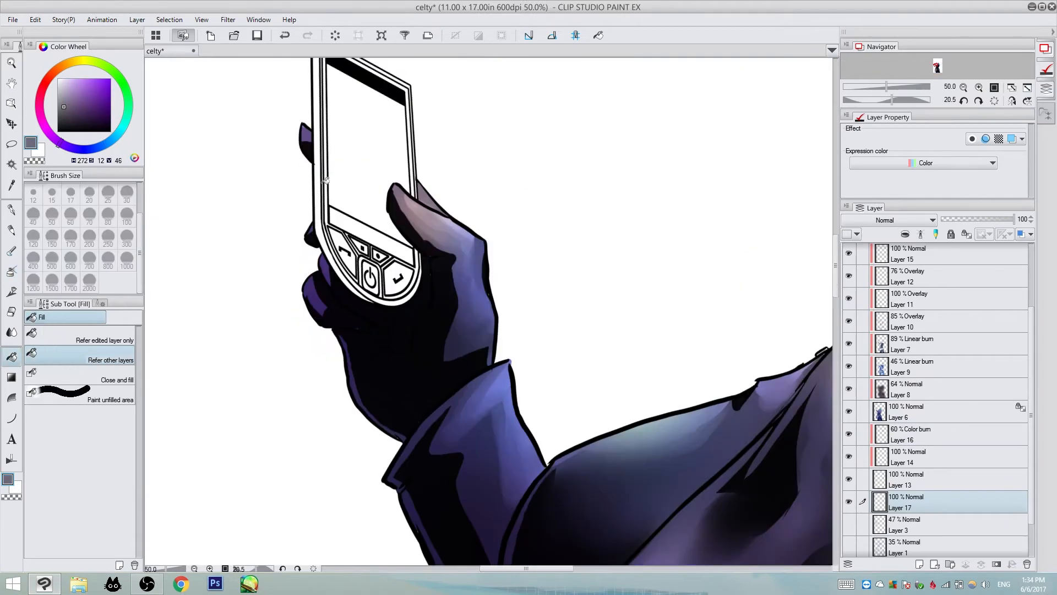
# Fill the phone body dark gray and screen green, then pick a tool for the stripes
pyautogui.click(965, 87)
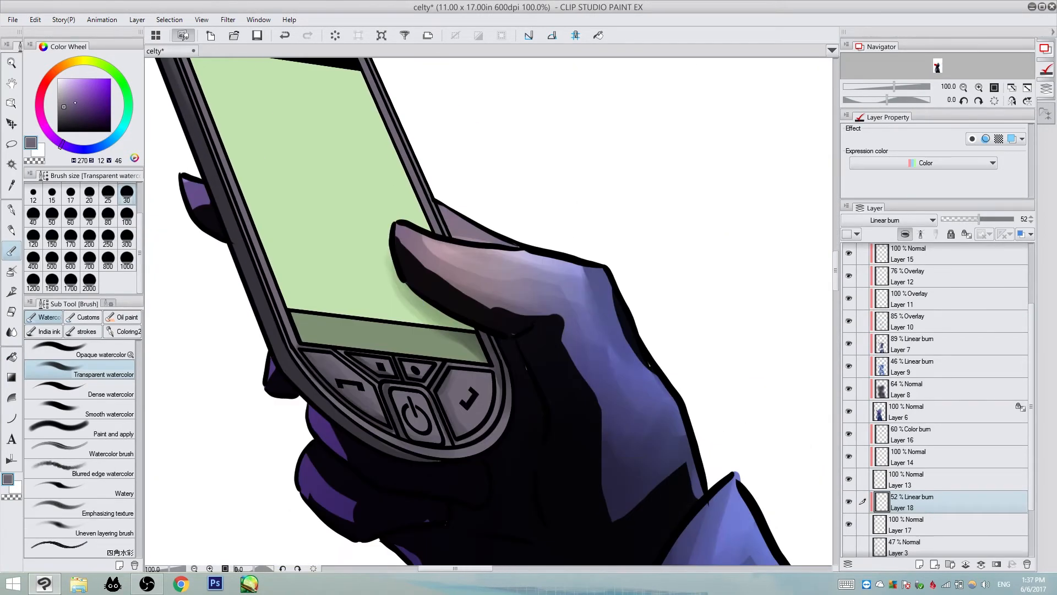
pyautogui.click(110, 393)
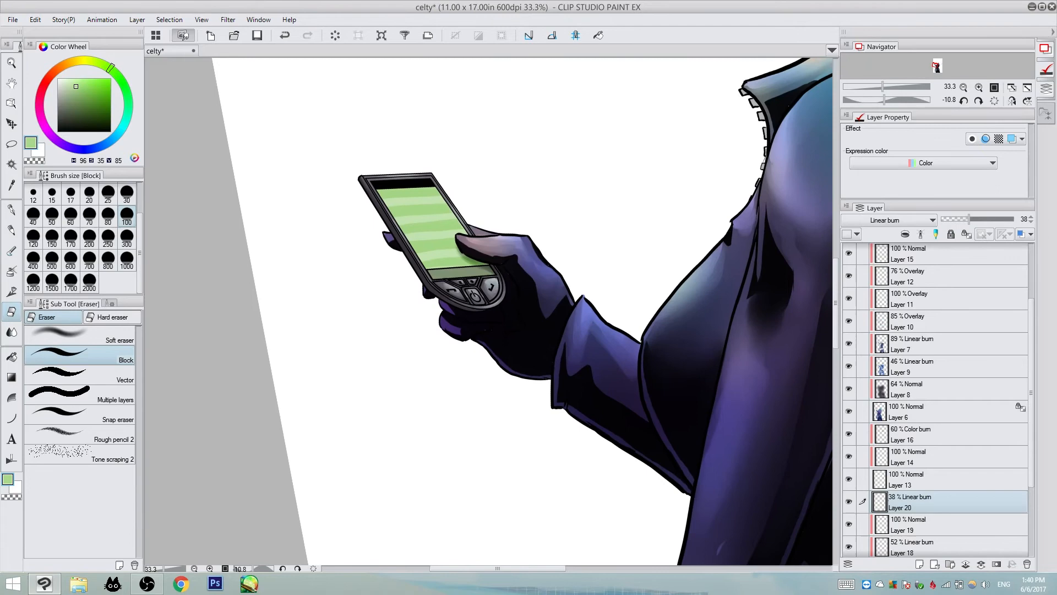
pyautogui.moveTo(888, 219)
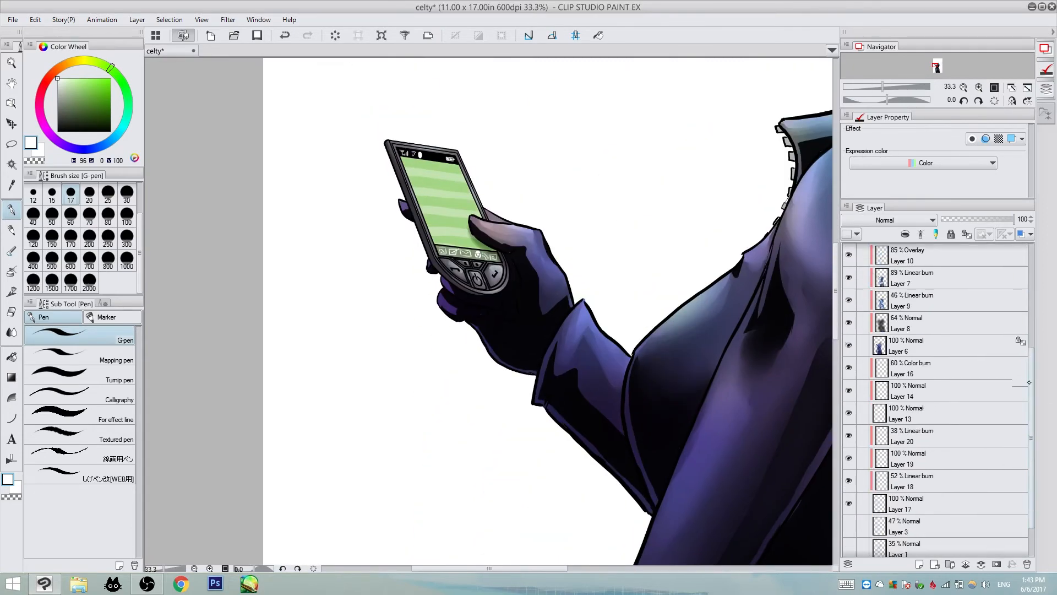
# Pick the G-pen to draw tiny status-bar icons on the phone screen
pyautogui.click(12, 271)
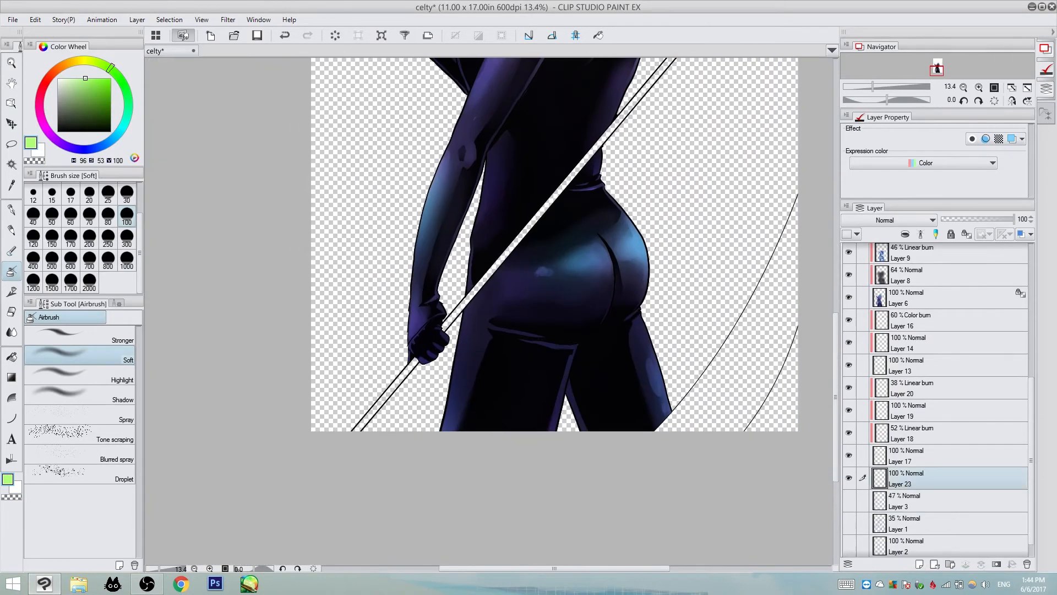
# Select the Soft airbrush to shade the bodysuit's hips and legs on Layer 23
pyautogui.click(11, 357)
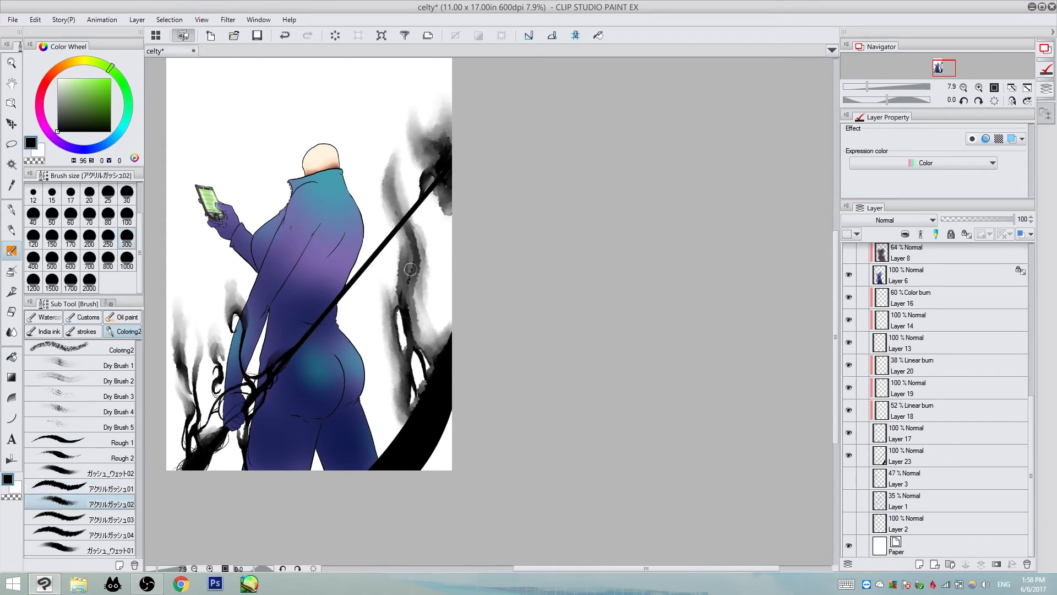
# Blend gray ink-wash shading into the black smoke tendril near her hip
pyautogui.click(110, 519)
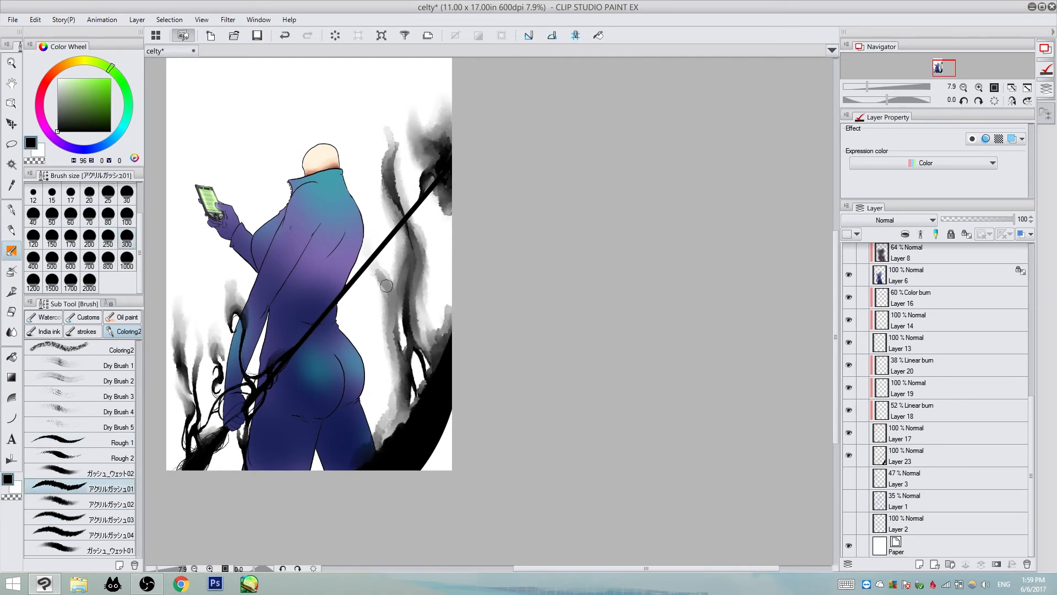
pyautogui.click(80, 504)
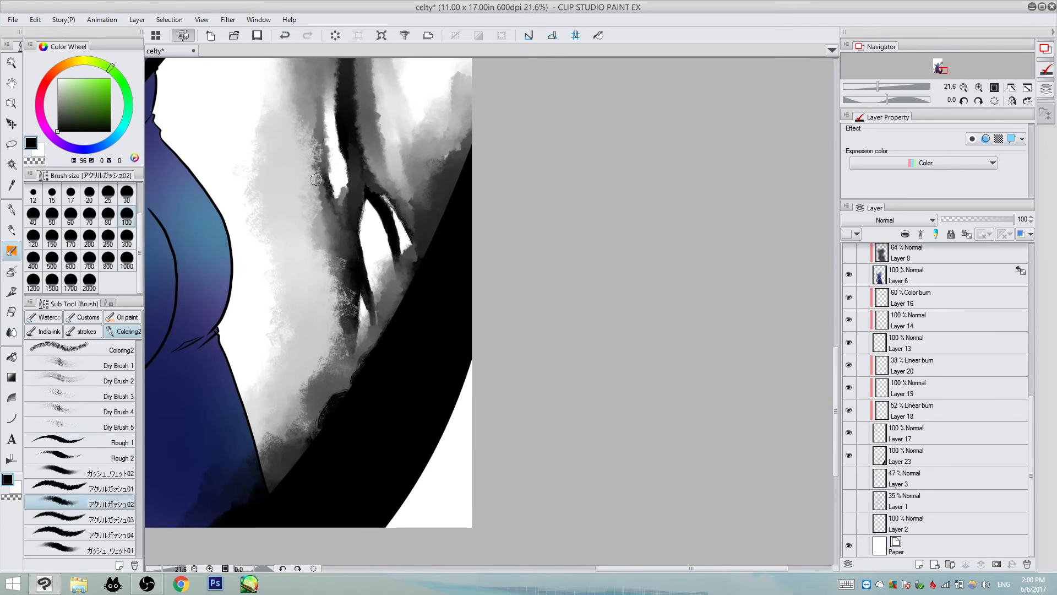
# Paint a dense black cloud above the neck, then add lighter gray streaks over it
pyautogui.click(81, 442)
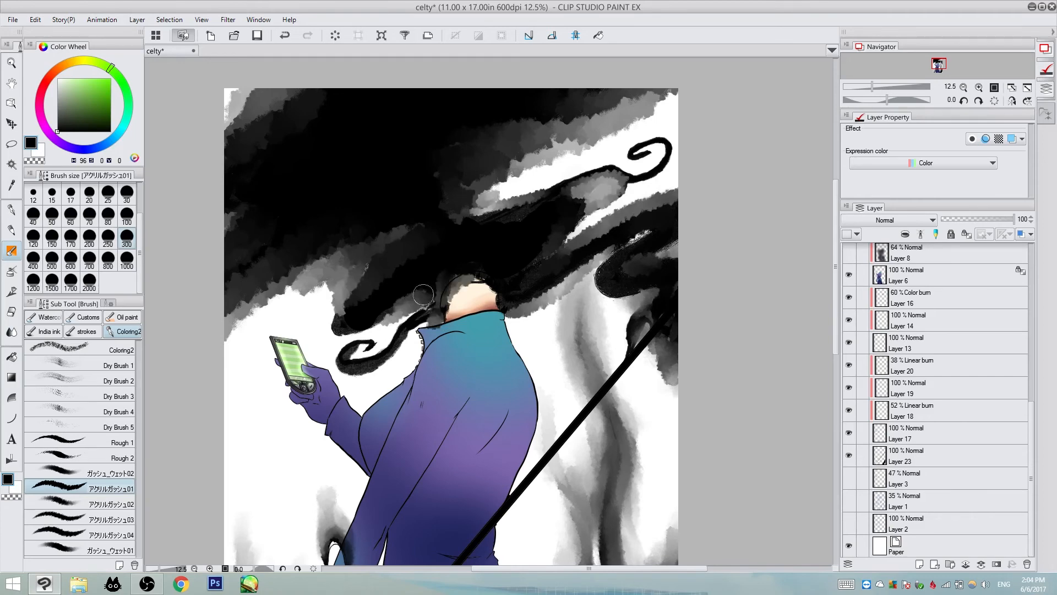
pyautogui.click(81, 519)
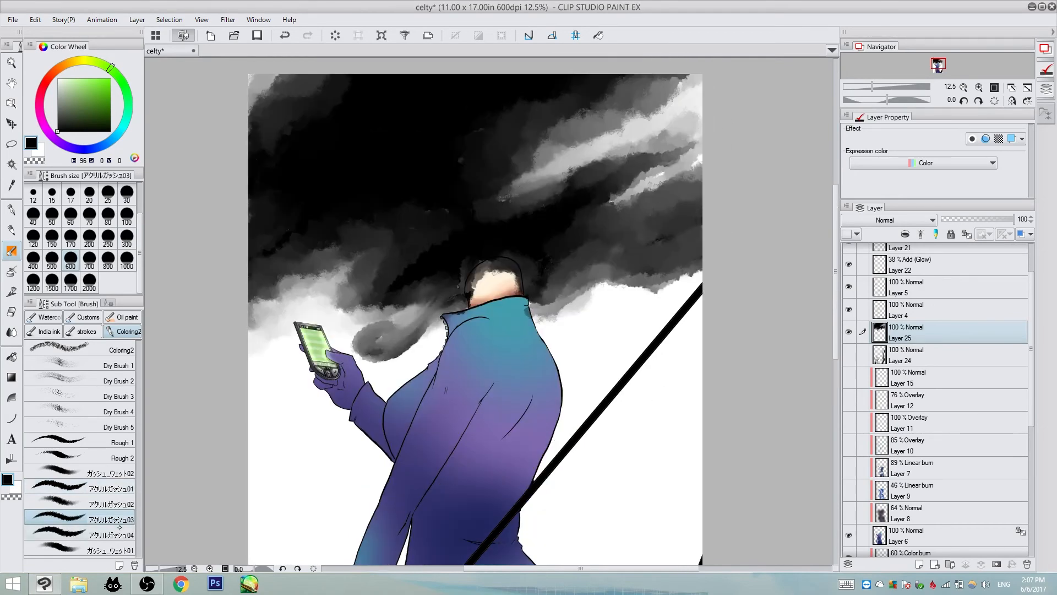
# Draw curling black strands around the neck with Rough pen, then deepen navy bodysuit shading with Dense watercolor
pyautogui.click(111, 504)
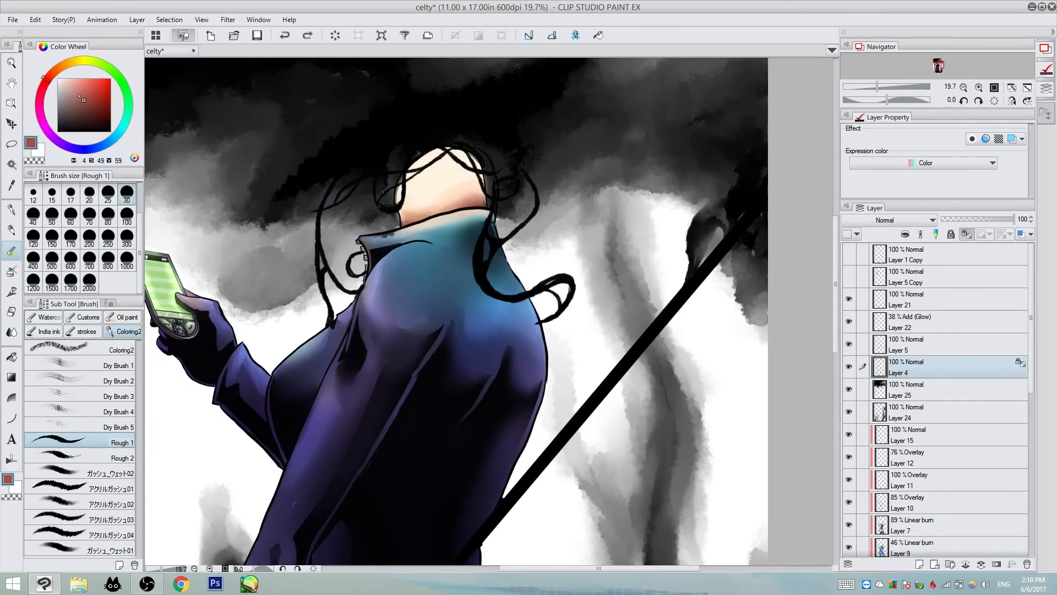
pyautogui.click(45, 317)
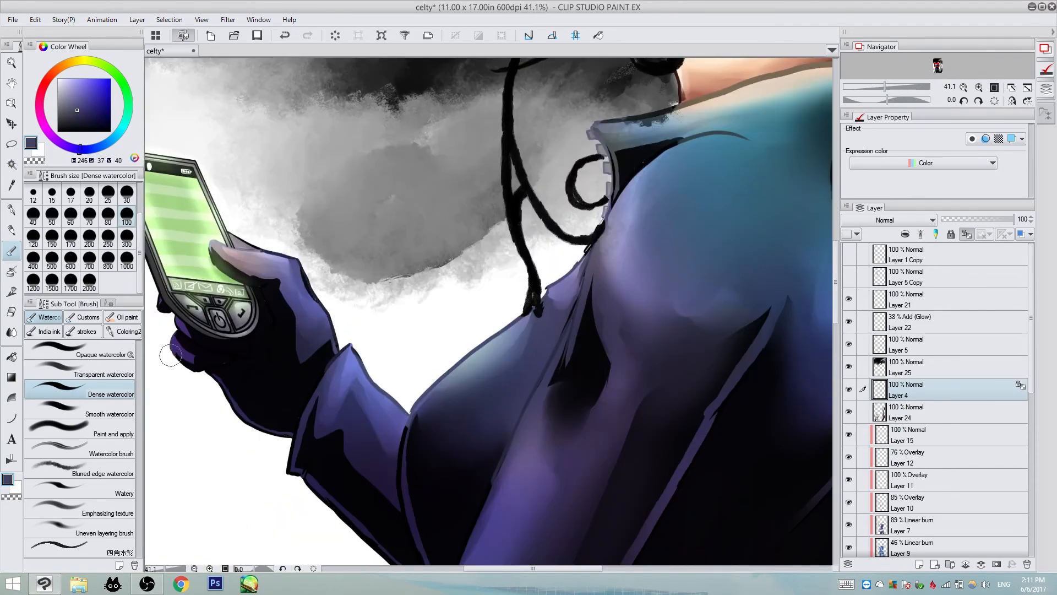
pyautogui.click(907, 344)
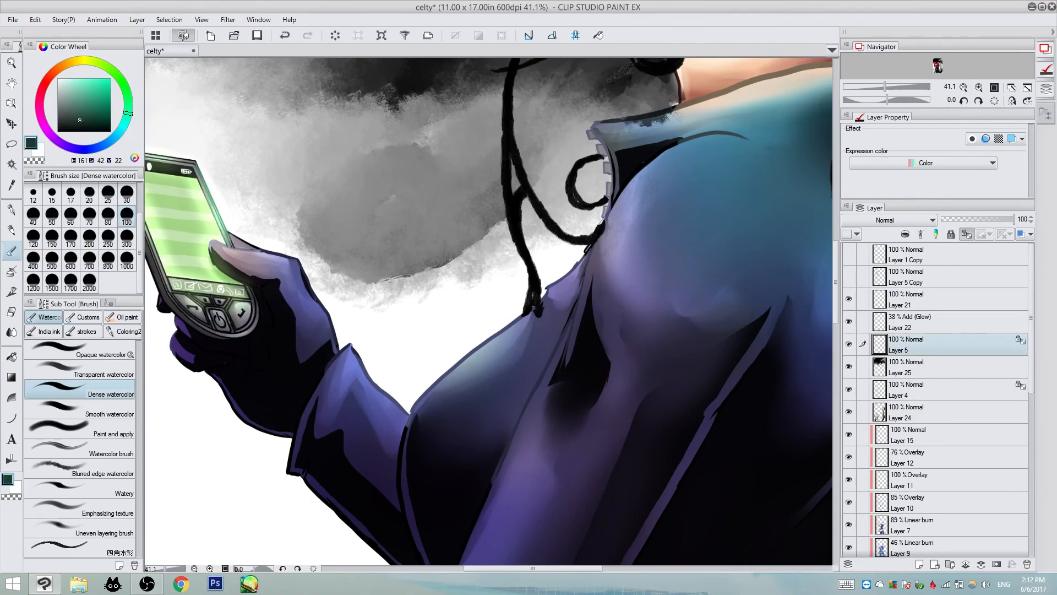